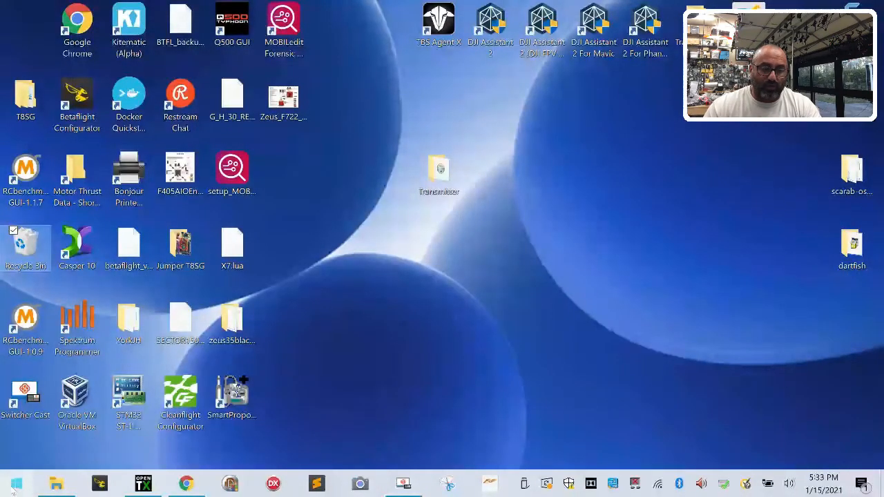
mouse_move(11, 487)
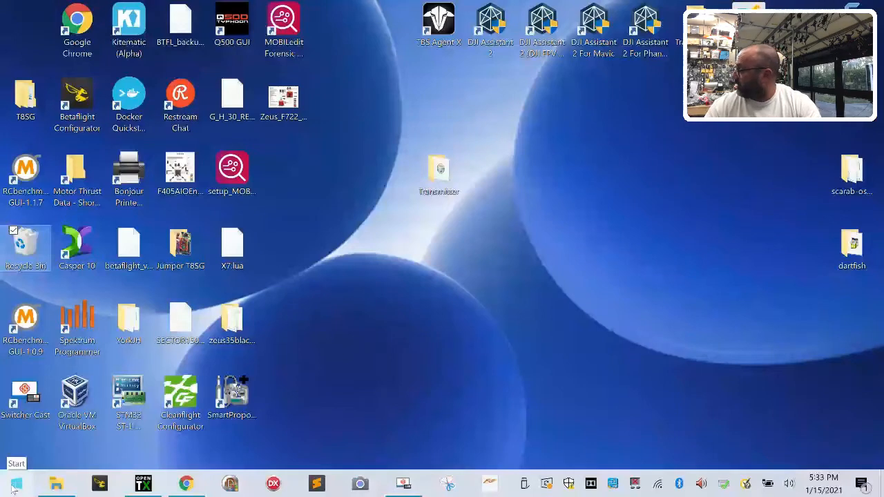
Launch Control Panel via a Start search for 'control' and maximize All Control Panel Items
type("control")
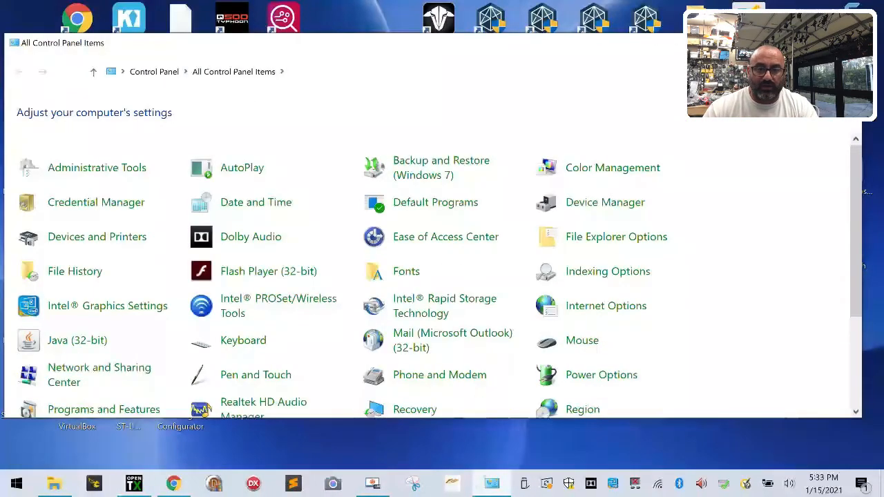
left_click(835, 9)
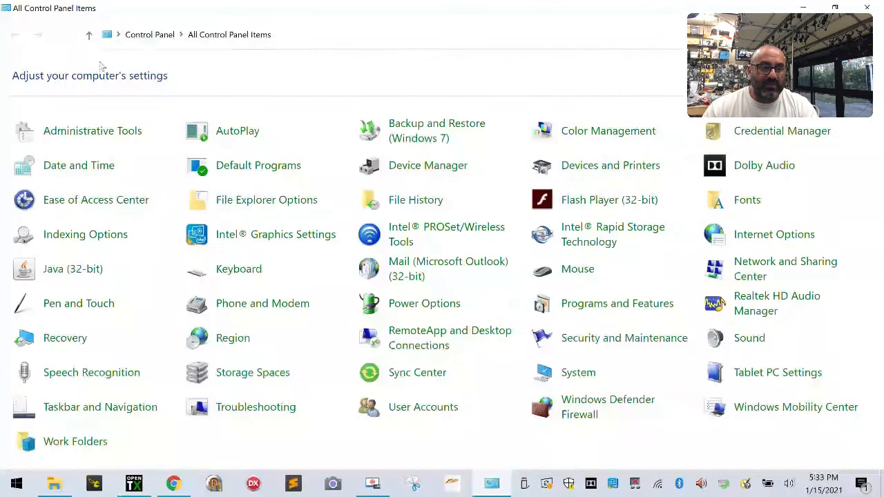
mouse_move(91, 129)
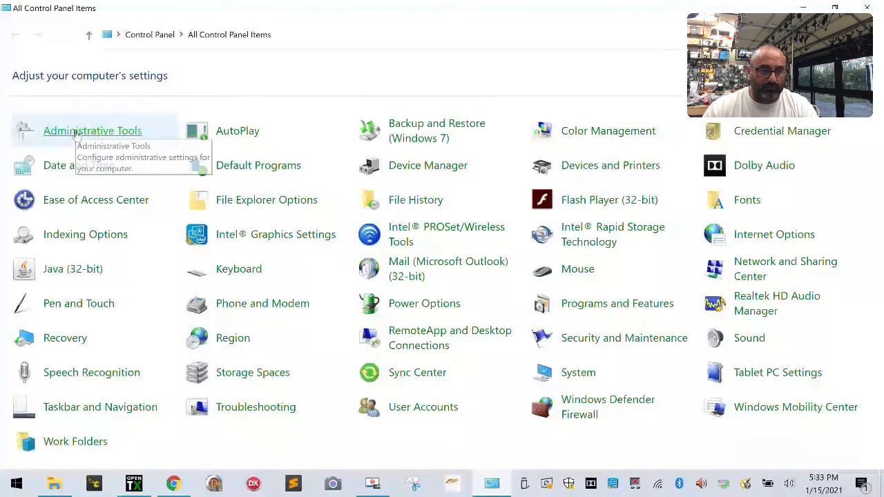
Launch Computer Management from Administrative Tools and go to Disk Management under Storage
double_click(92, 130)
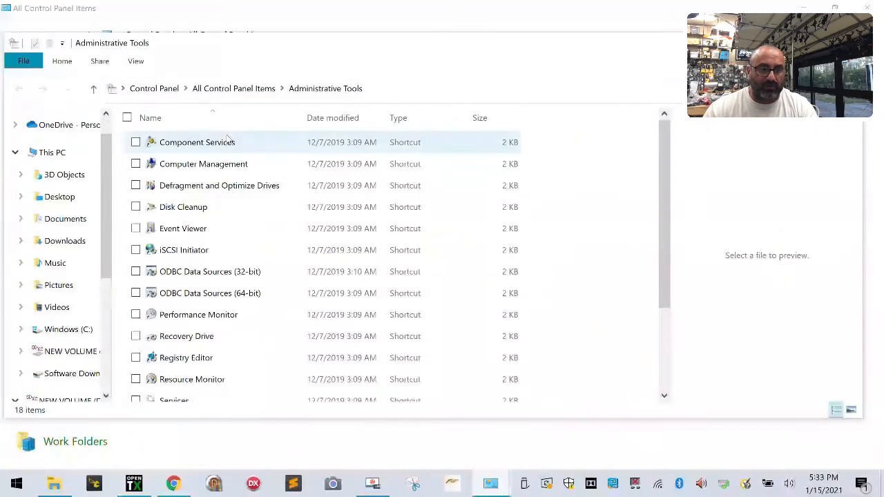
left_click(203, 163)
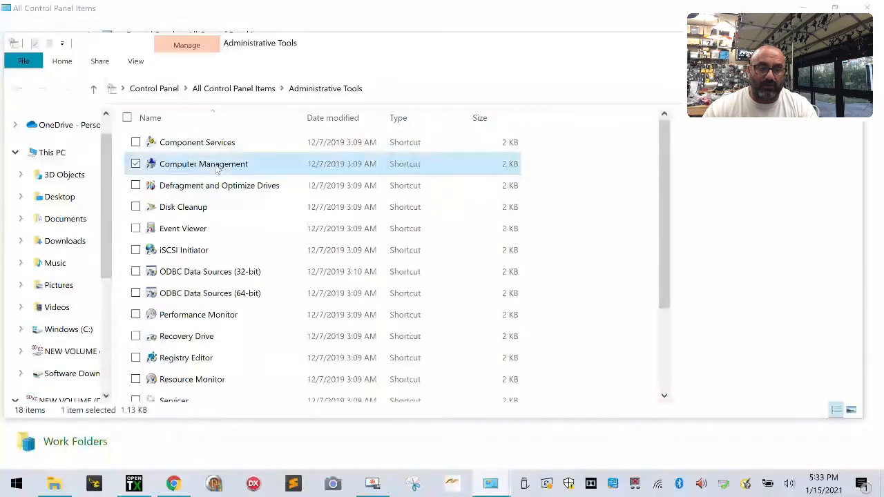
left_click(203, 163)
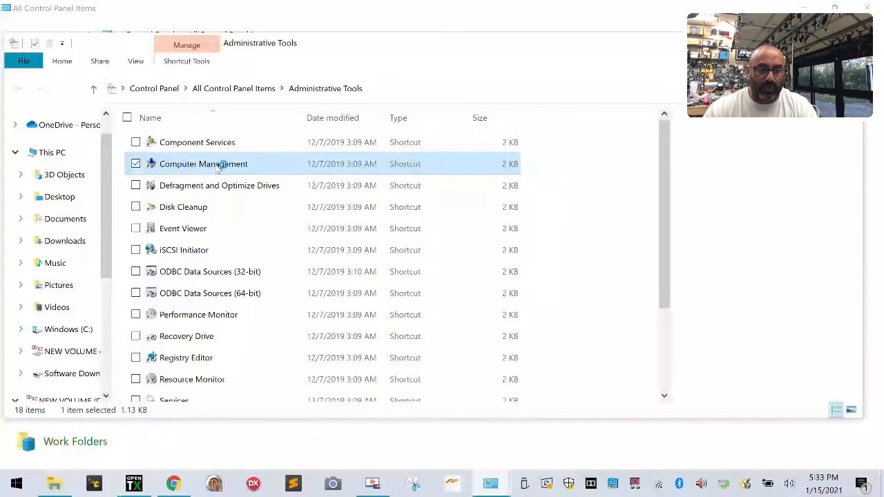
double_click(203, 163)
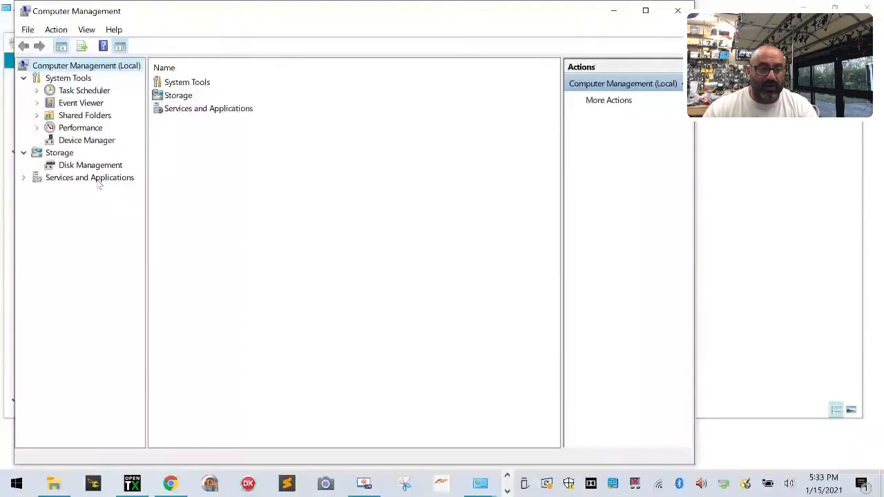
left_click(90, 166)
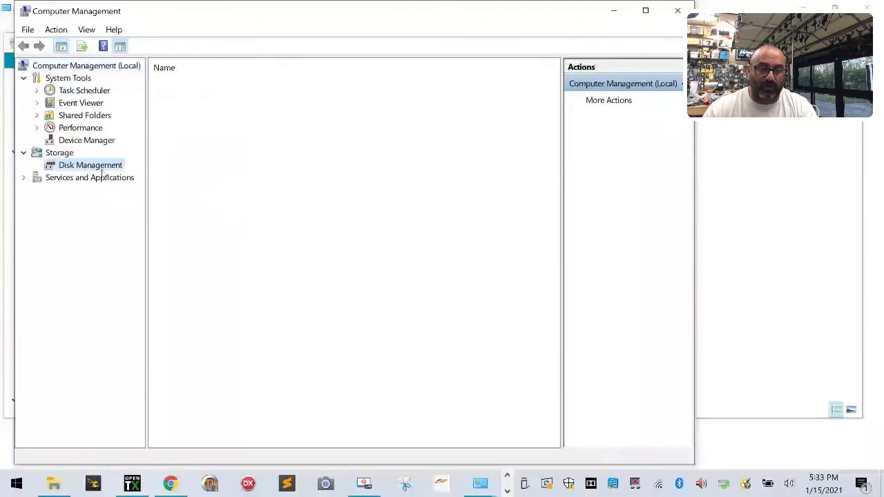
Delete NEW VOLUME (D:) on Disk 1, leaving the SD card's 58.24 GB unallocated
left_click(91, 166)
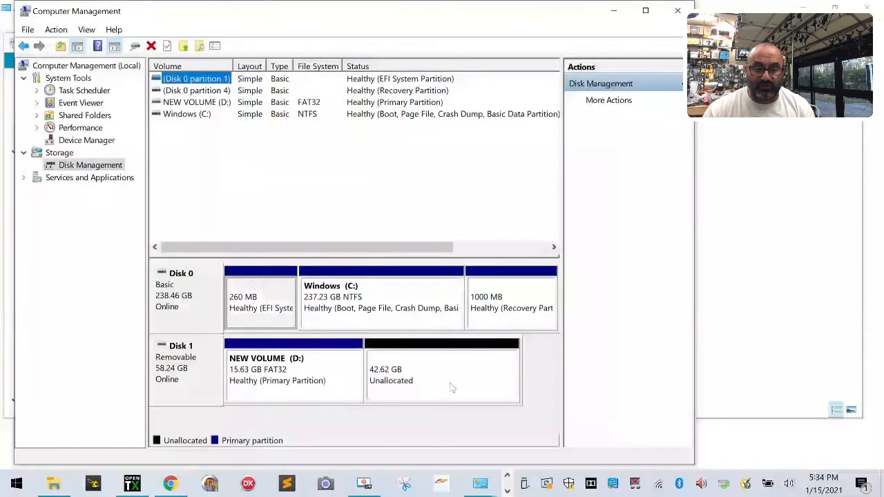
mouse_move(427, 387)
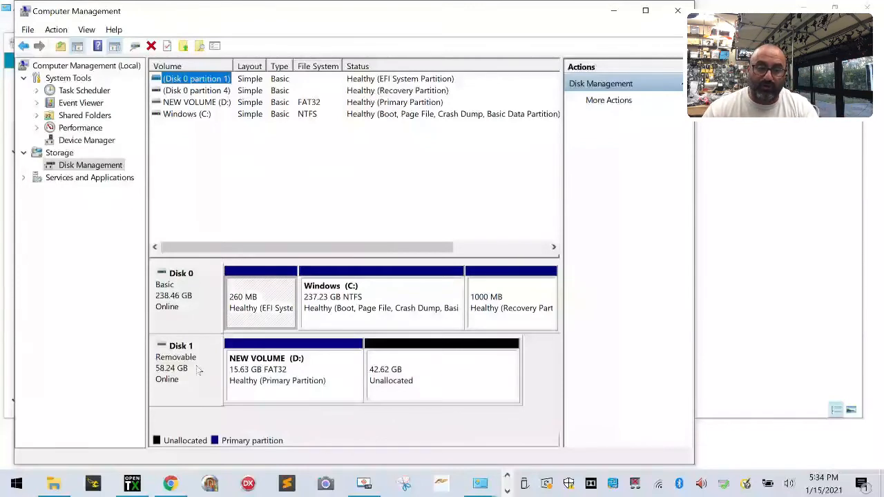
mouse_move(196, 370)
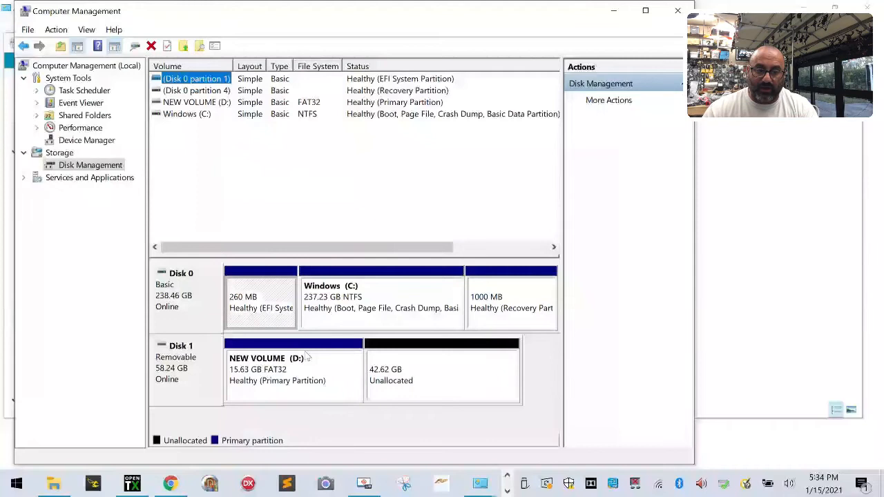
mouse_move(311, 365)
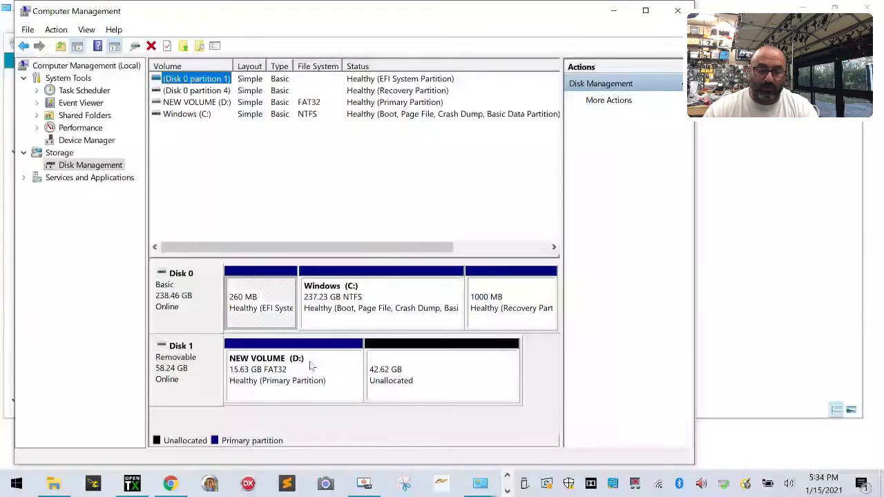
right_click(293, 380)
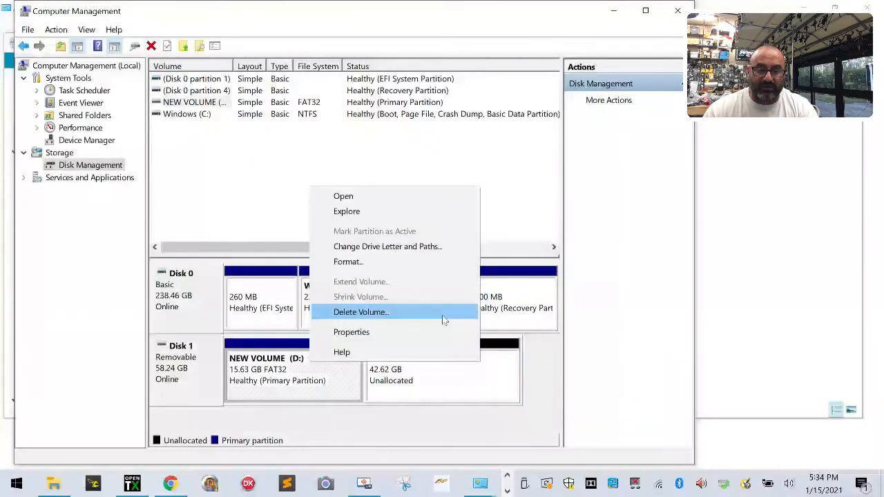
left_click(361, 313)
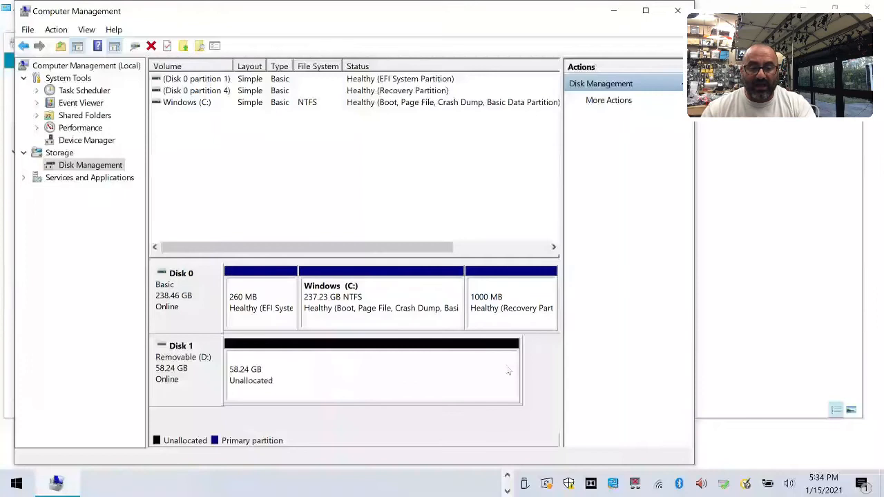
mouse_move(436, 379)
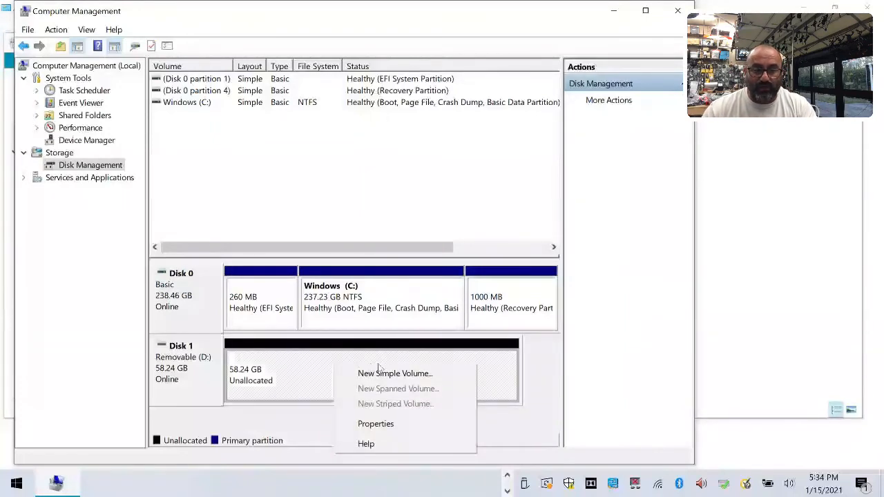
Start a New Simple Volume of 16000 MB on the unallocated space, keeping drive letter E
left_click(395, 373)
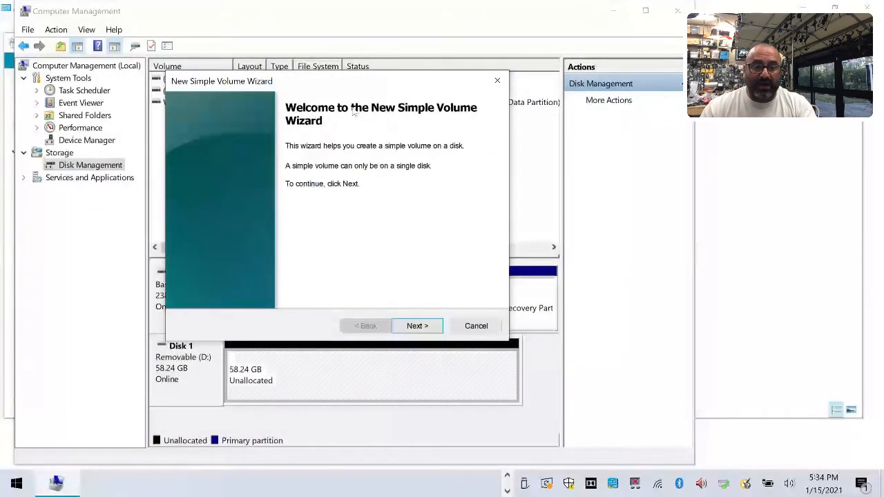
left_click(417, 326)
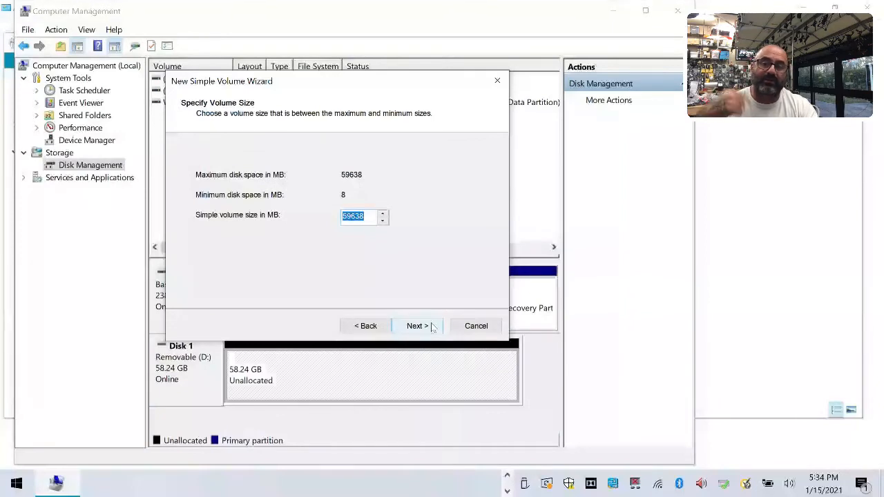
mouse_move(413, 246)
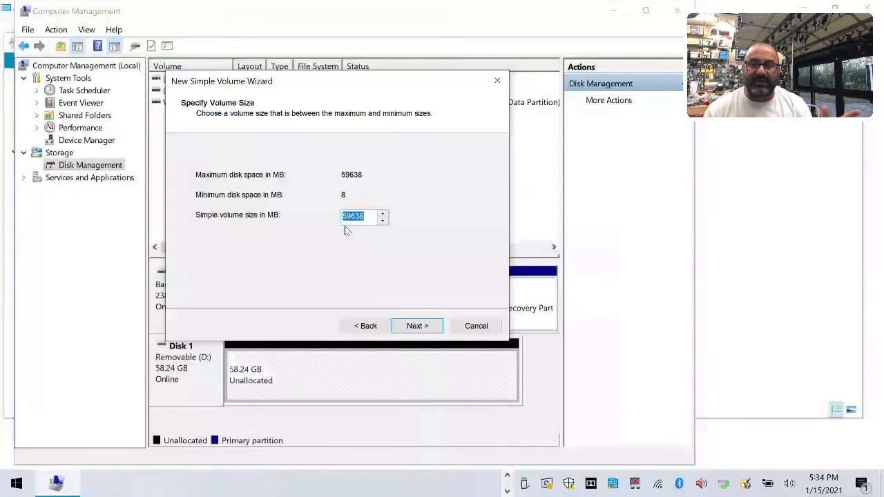
type("16000")
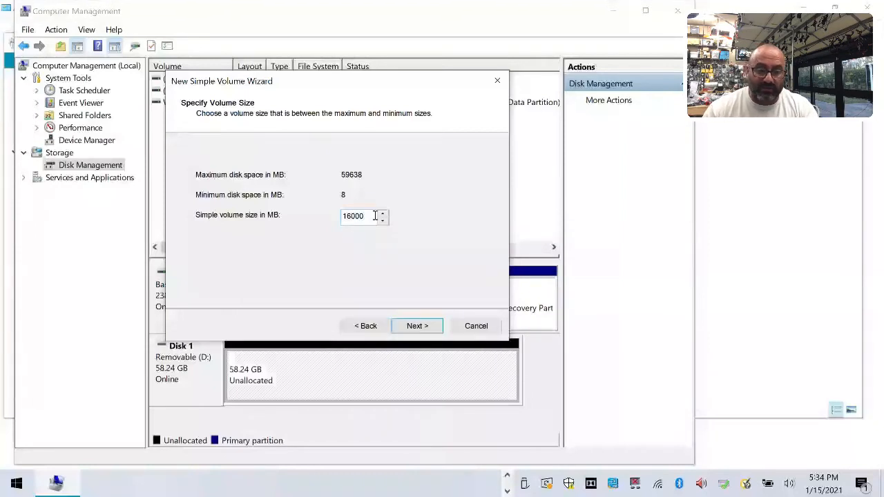
left_click(418, 326)
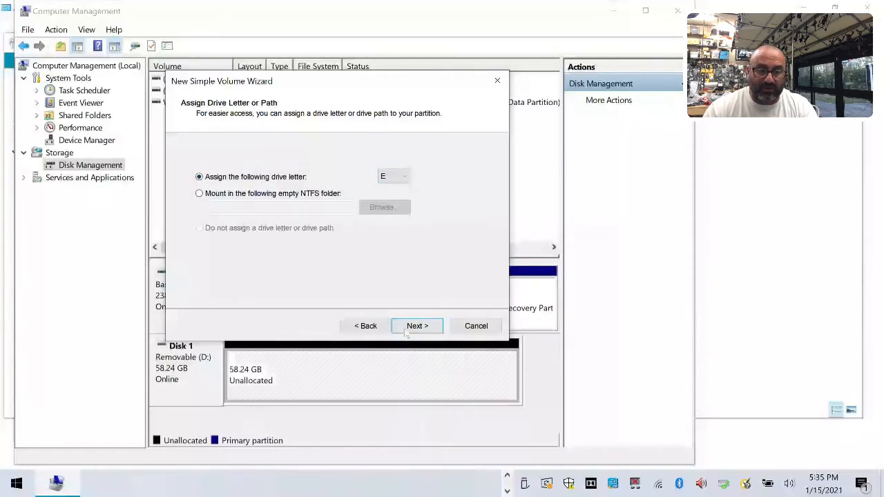
left_click(417, 326)
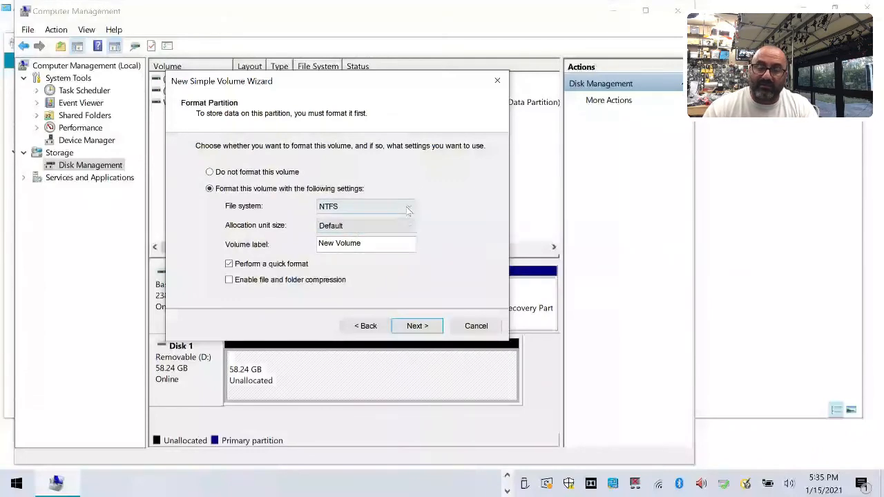
Format the 16000 MB volume E as FAT32 with quick format and finish the wizard
left_click(366, 206)
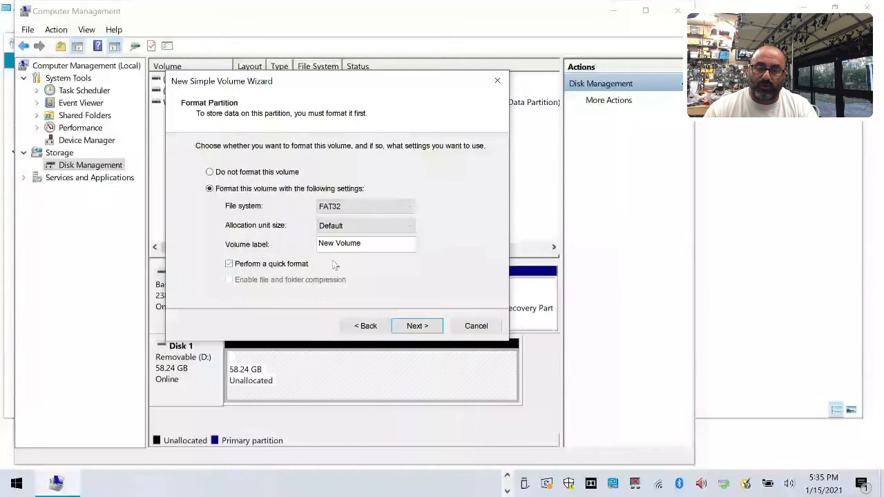
left_click(417, 327)
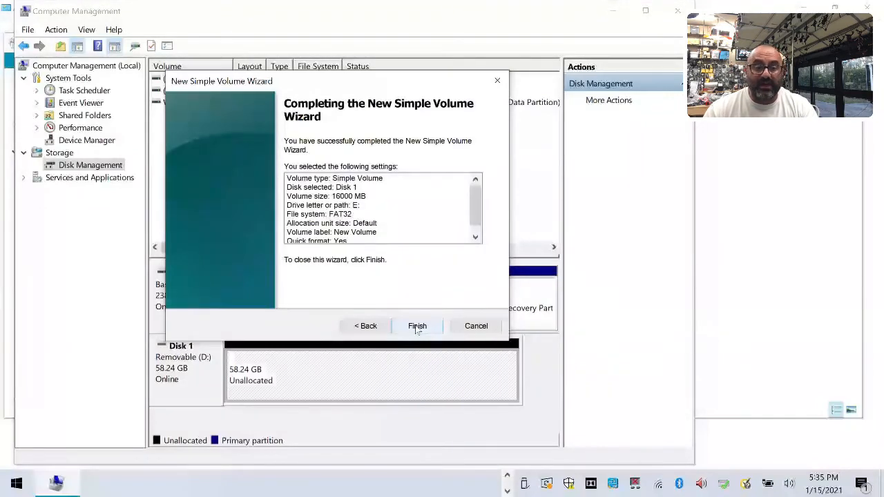
left_click(417, 326)
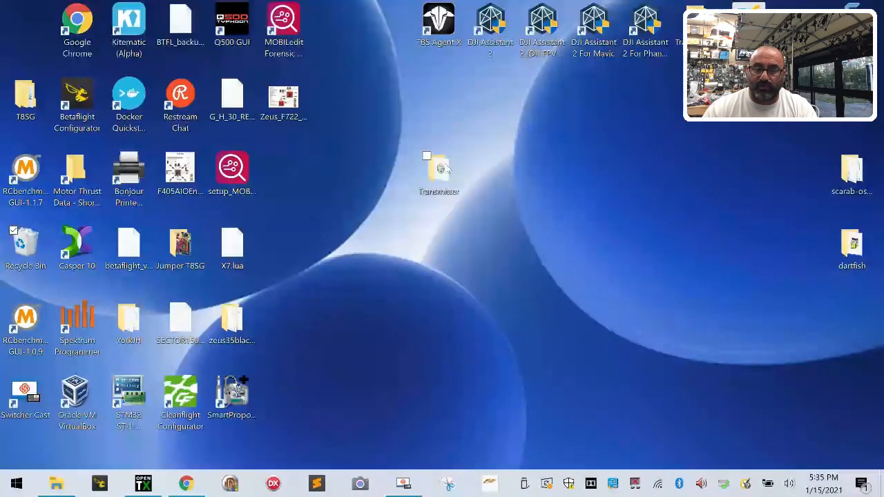
Go into Transmitter > Customer QX7S > SDCARD and copy all nine of its items
left_click(439, 168)
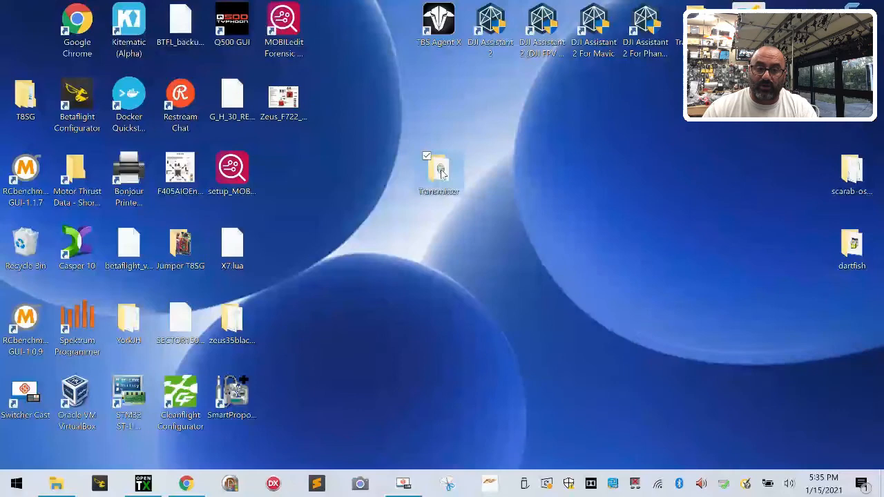
double_click(439, 169)
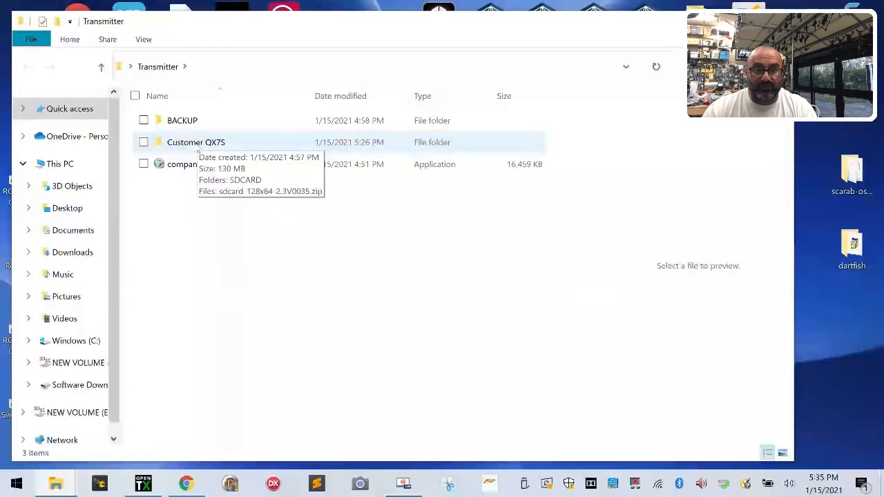
double_click(196, 141)
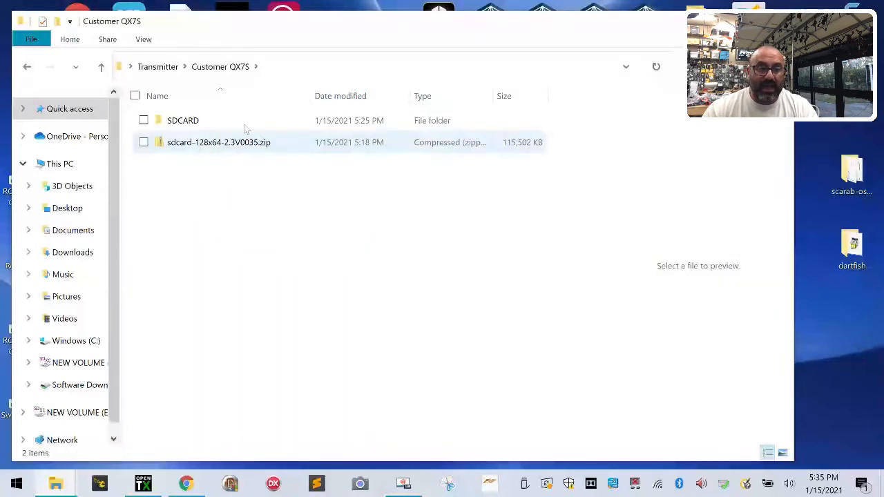
mouse_move(182, 121)
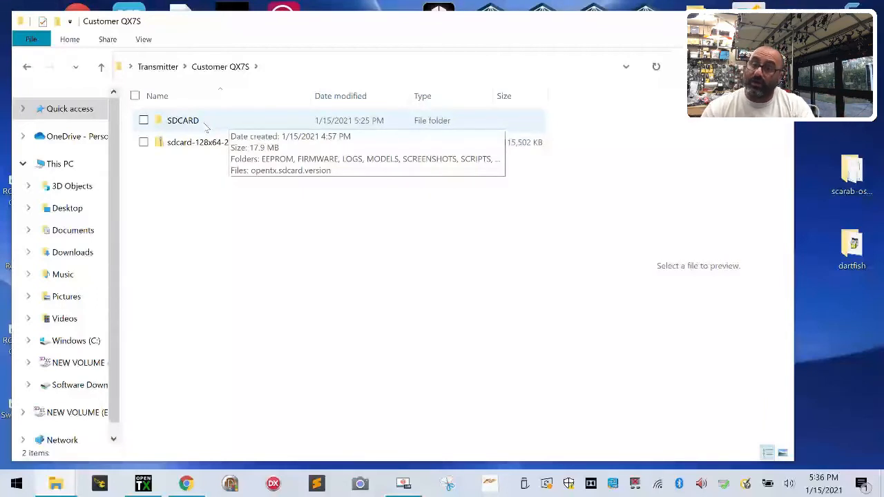
left_click(183, 120)
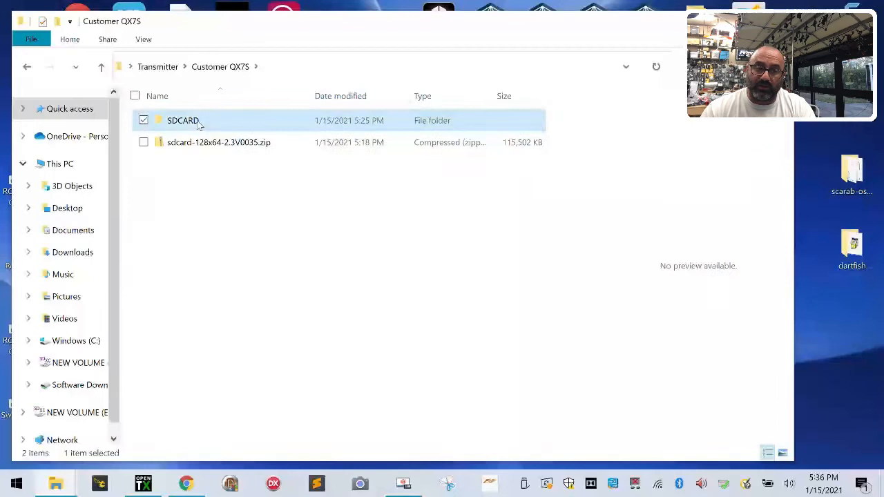
double_click(182, 120)
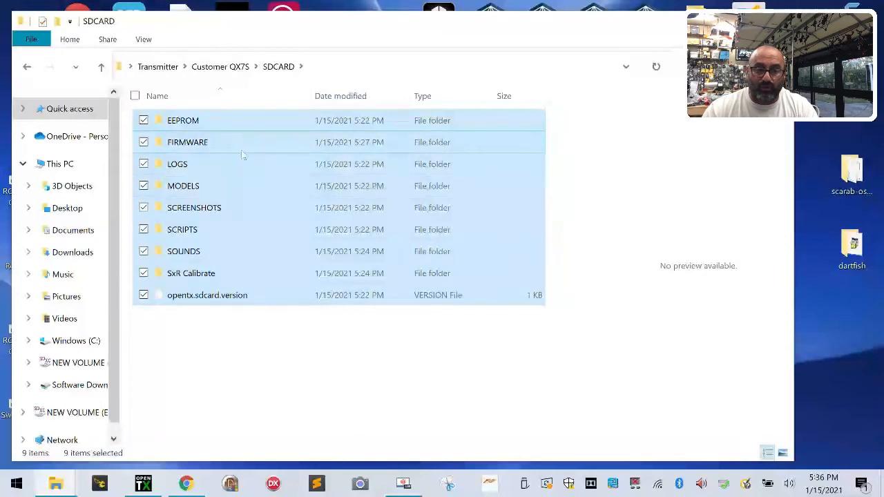
right_click(242, 163)
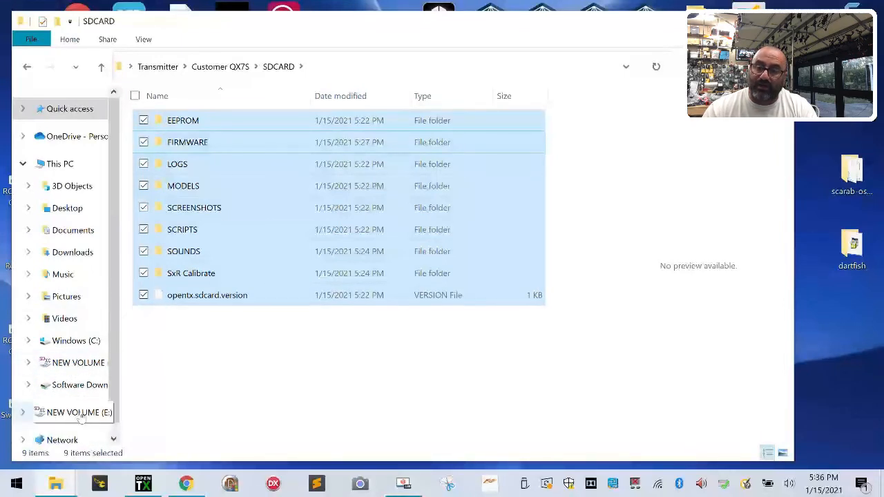
Paste the copied SDCARD items into the empty NEW VOLUME (E:) drive
left_click(77, 412)
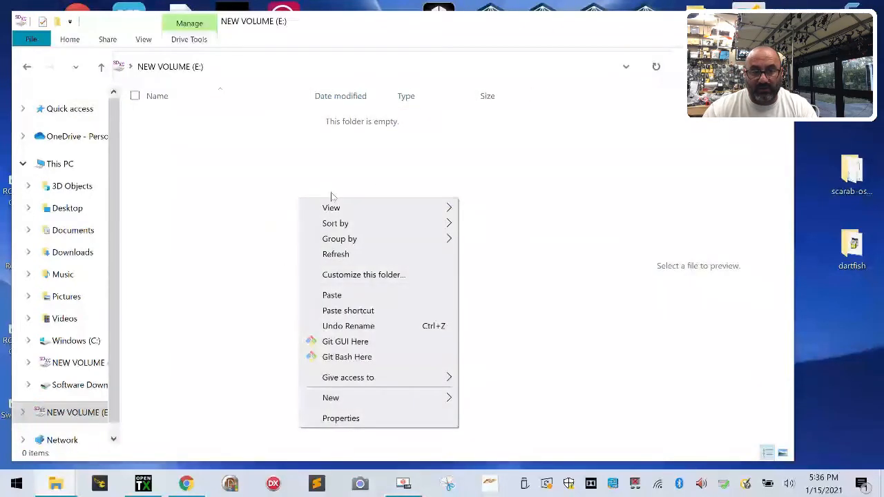
left_click(332, 295)
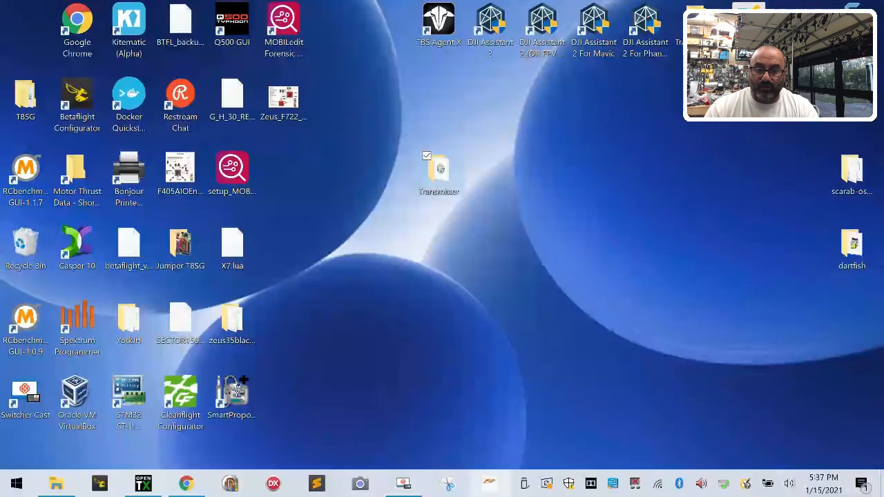
mouse_move(525, 484)
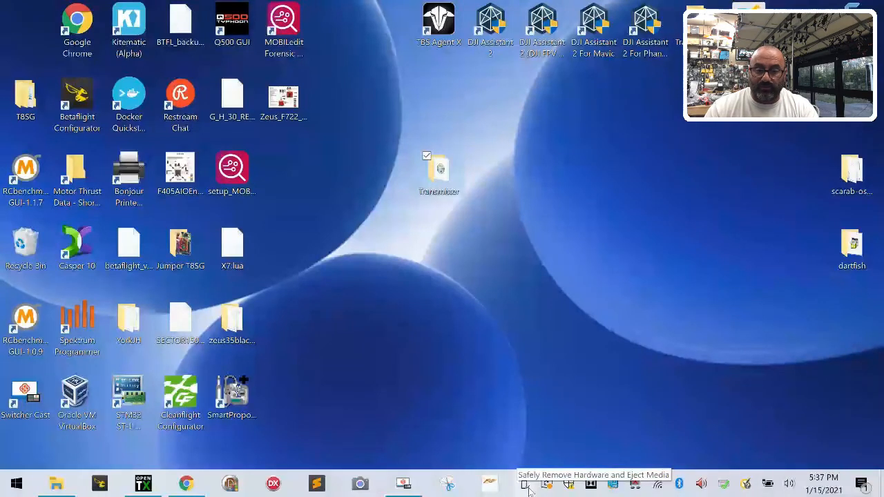
Eject NEW VOLUME (E:) from the Safely Remove Hardware tray icon
left_click(525, 484)
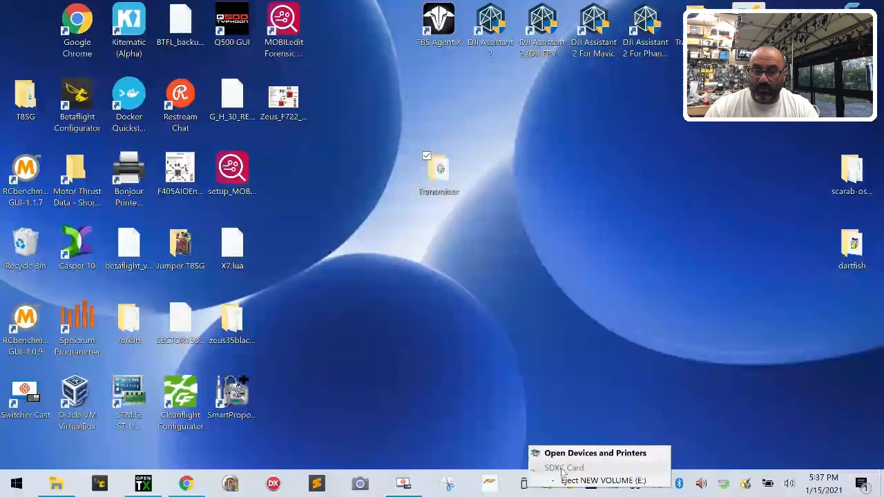
mouse_move(602, 481)
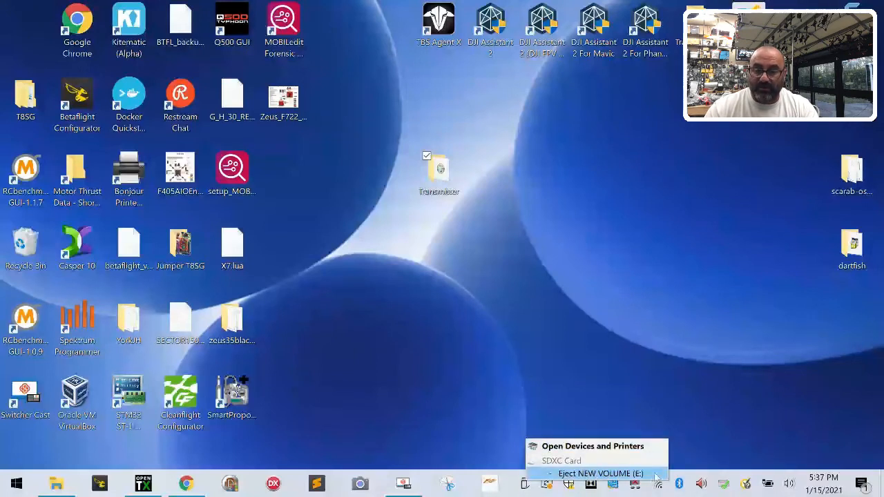
left_click(600, 472)
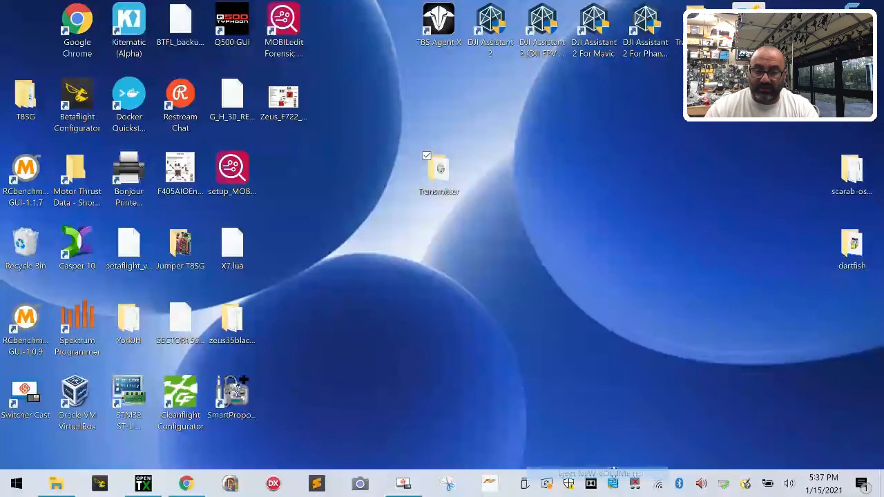